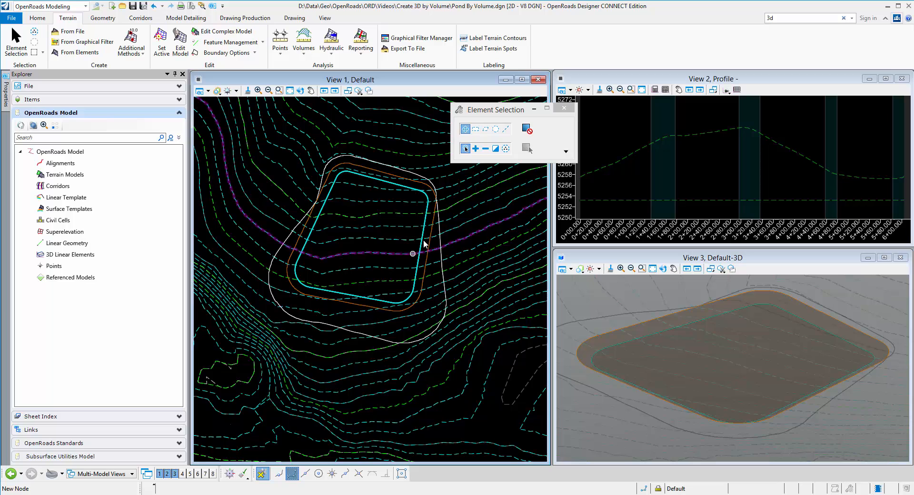
mouse_move(432, 230)
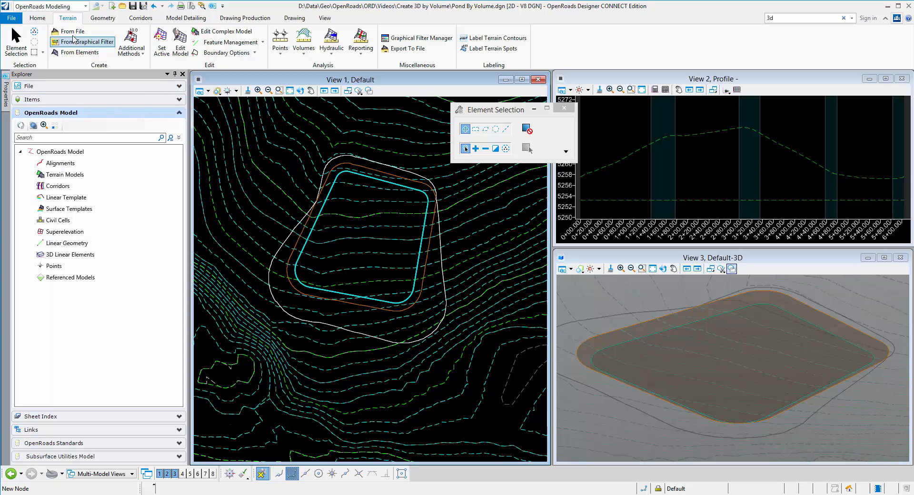
mouse_move(71, 30)
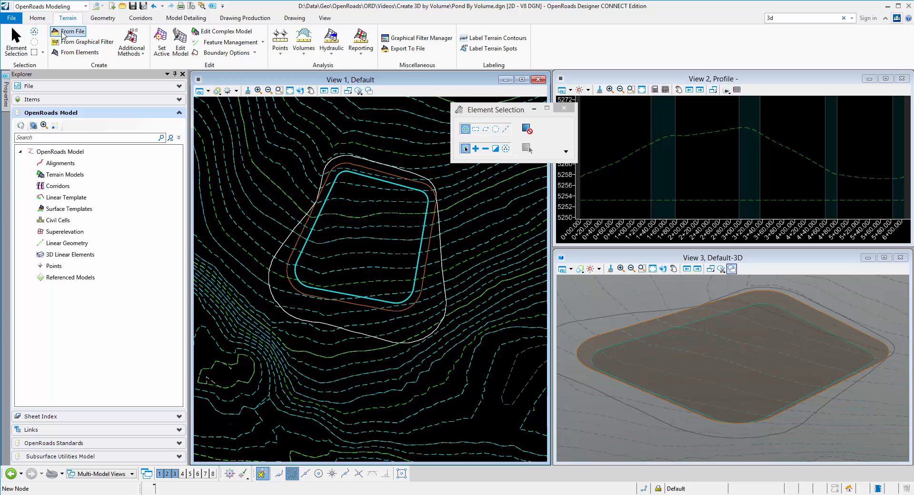
Step: Start a terrain From Elements with Break Line features and rename it from DC to Pond
left_click(73, 31)
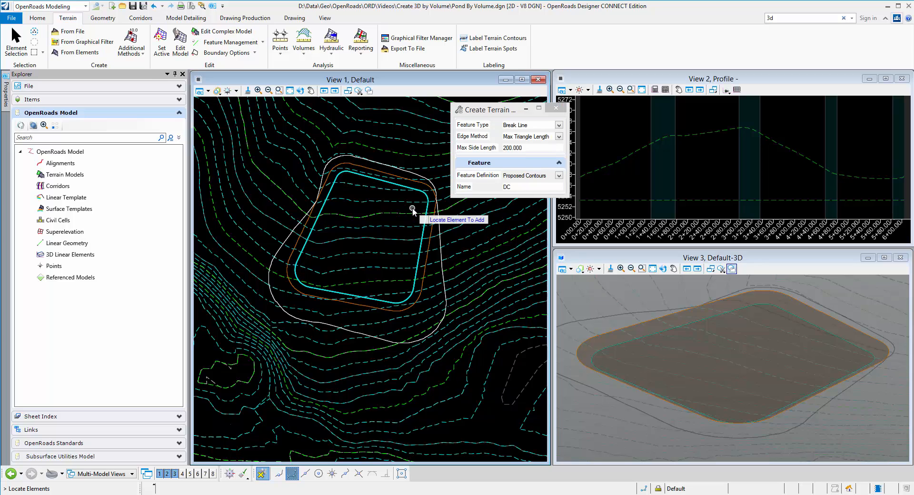
mouse_move(412, 254)
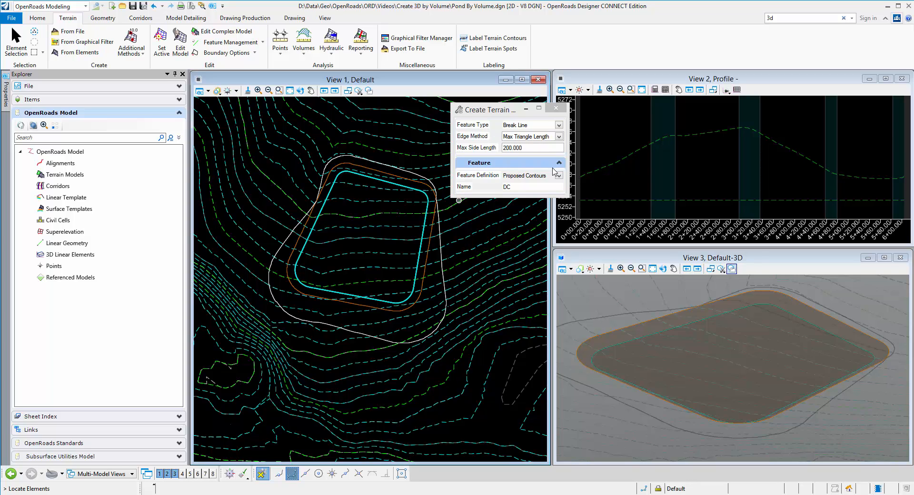
left_click(530, 187)
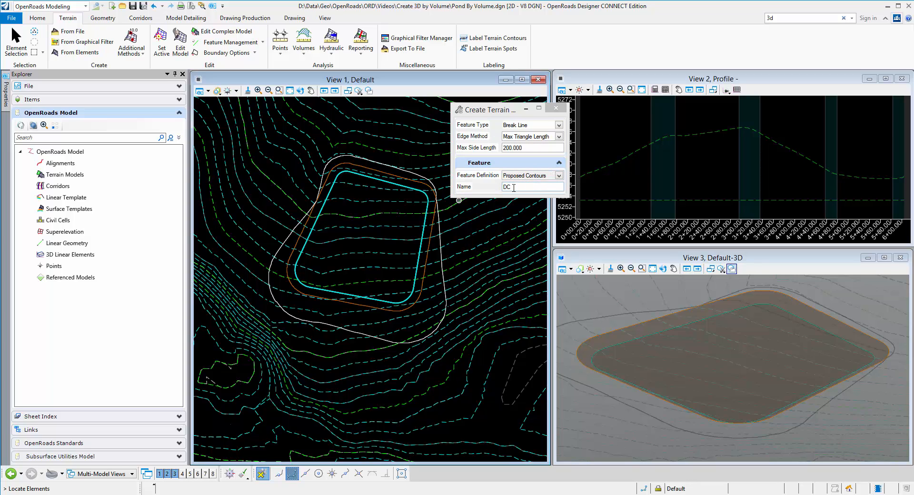
triple_click(527, 186)
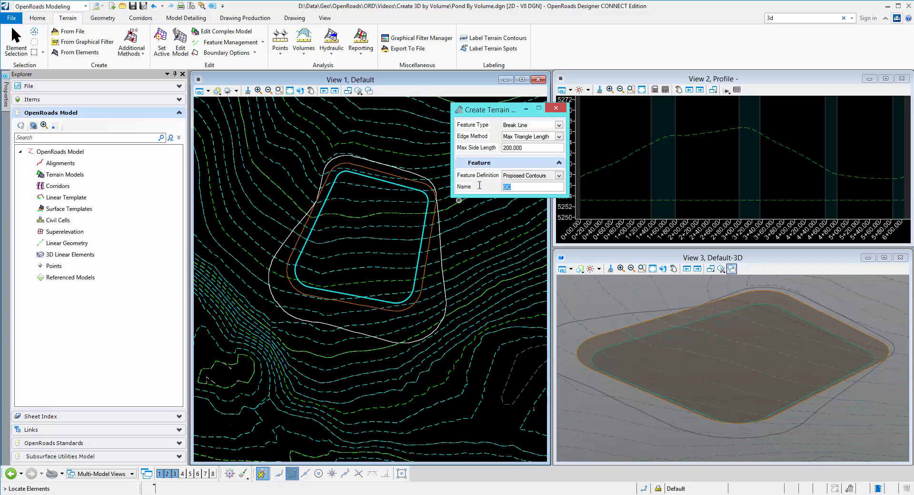
type("Pond")
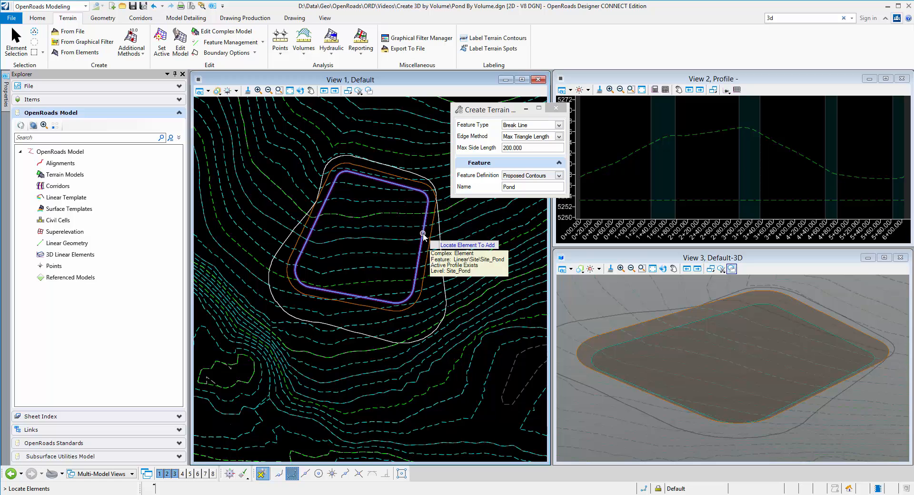
Step: Add the pond complex element and accept to build the Pond terrain with contours
left_click(423, 233)
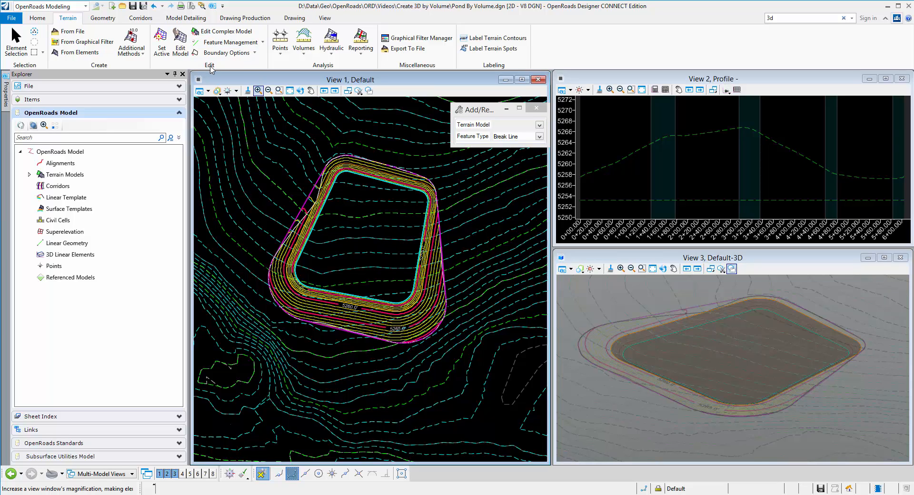
Step: Change the Pond terrain's outer linear feature to the Boundary feature type
left_click(230, 42)
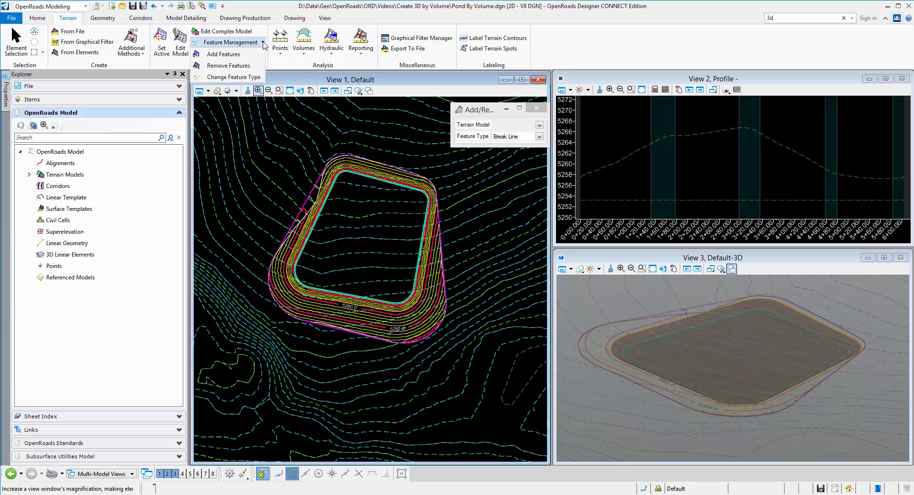
mouse_move(234, 76)
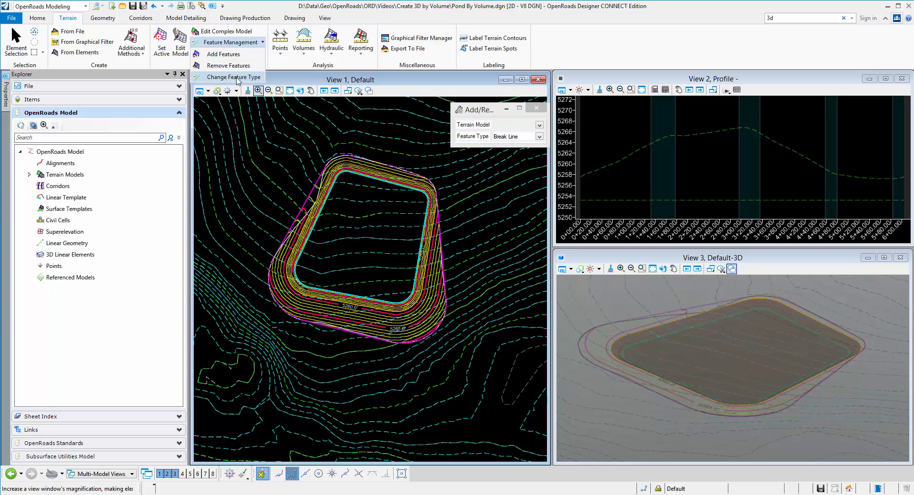
left_click(235, 77)
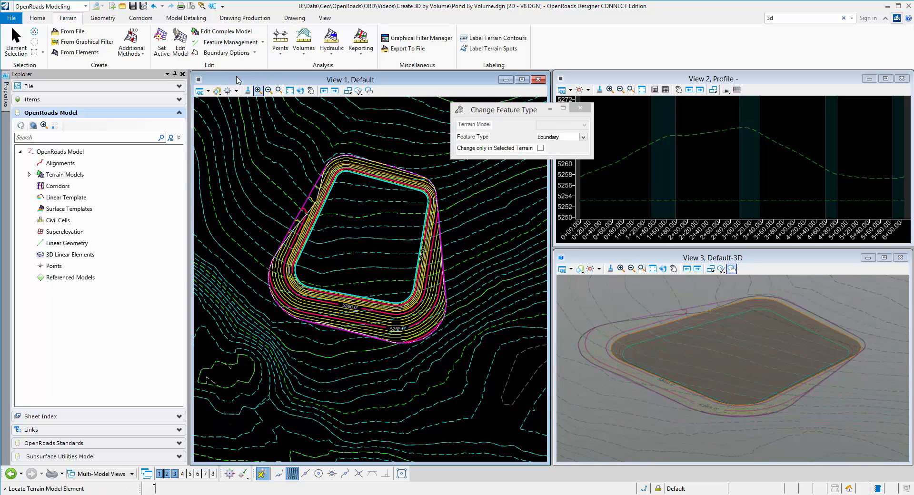
mouse_move(409, 173)
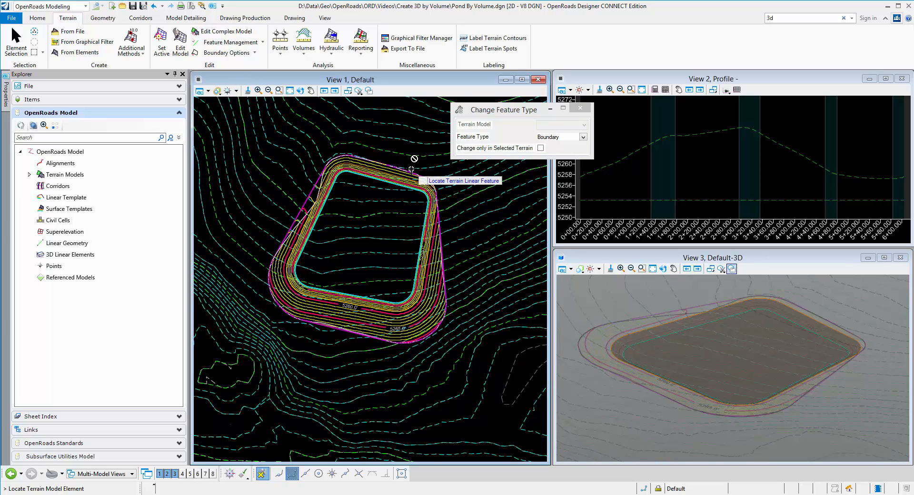
left_click(414, 169)
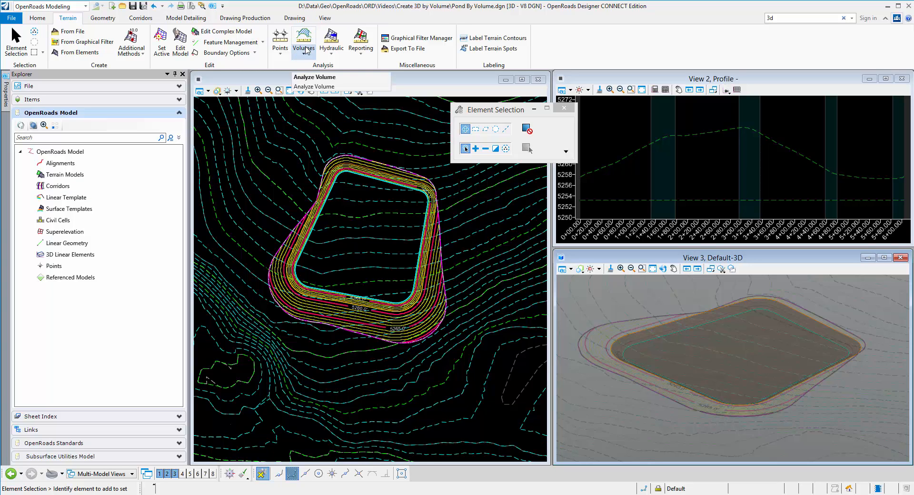
Step: Analyze Volume using Terrain Model To Plane from Pond at elevation 5260
left_click(303, 41)
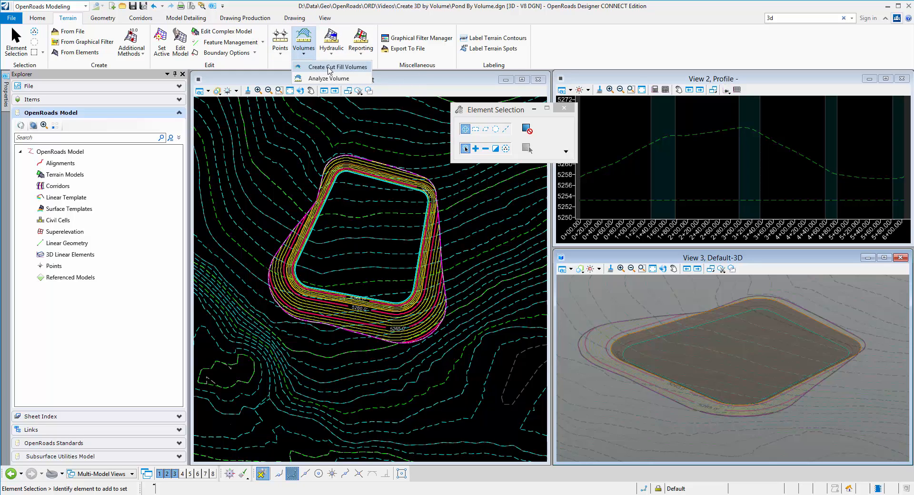
left_click(331, 78)
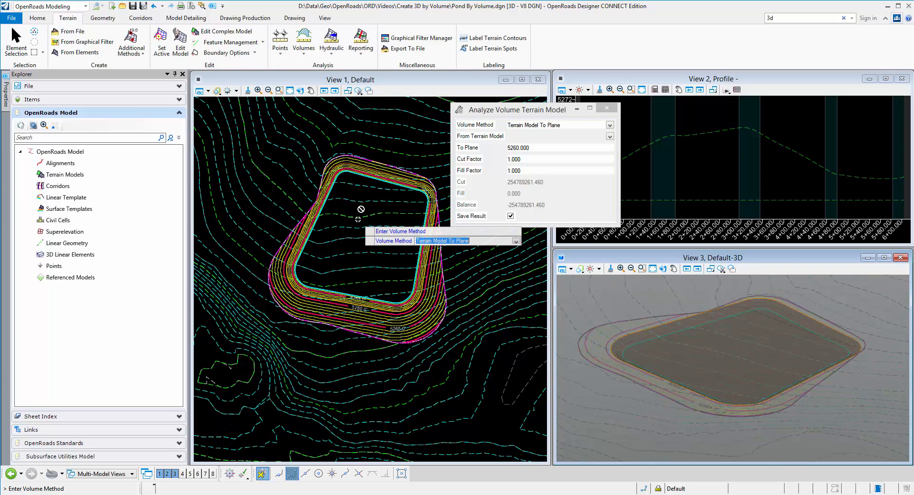
left_click(533, 124)
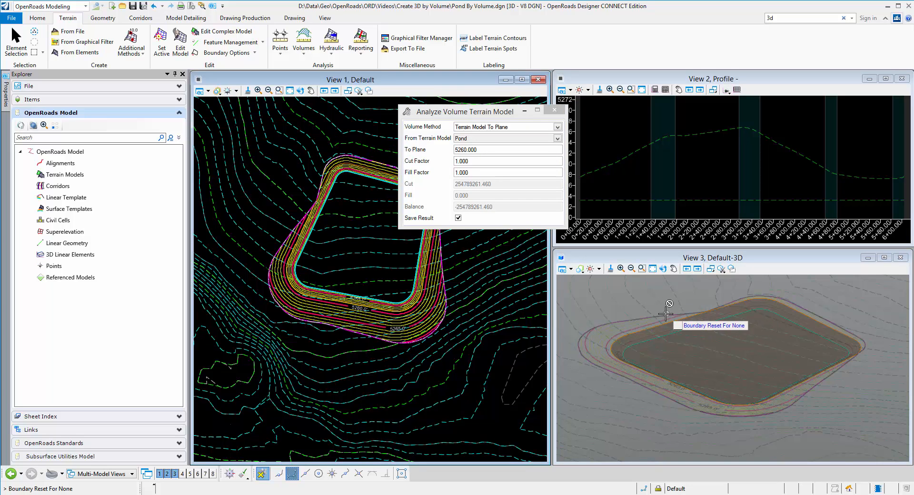
mouse_move(343, 143)
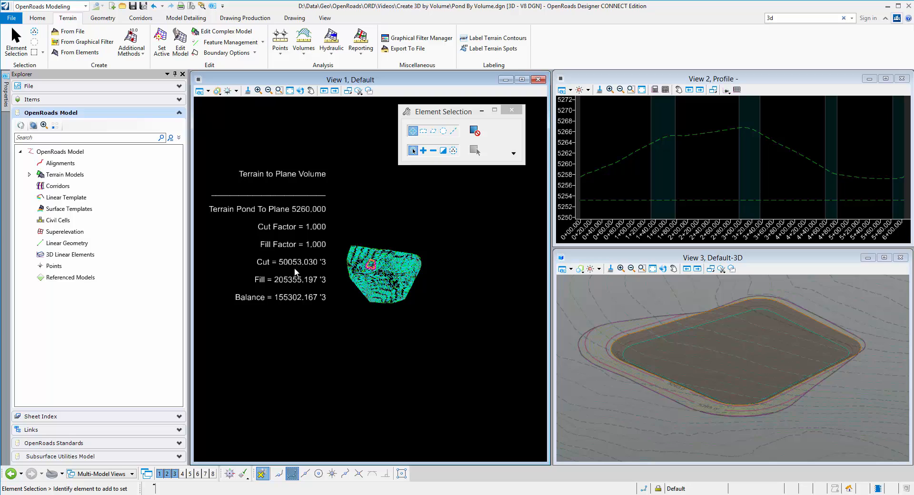
mouse_move(337, 287)
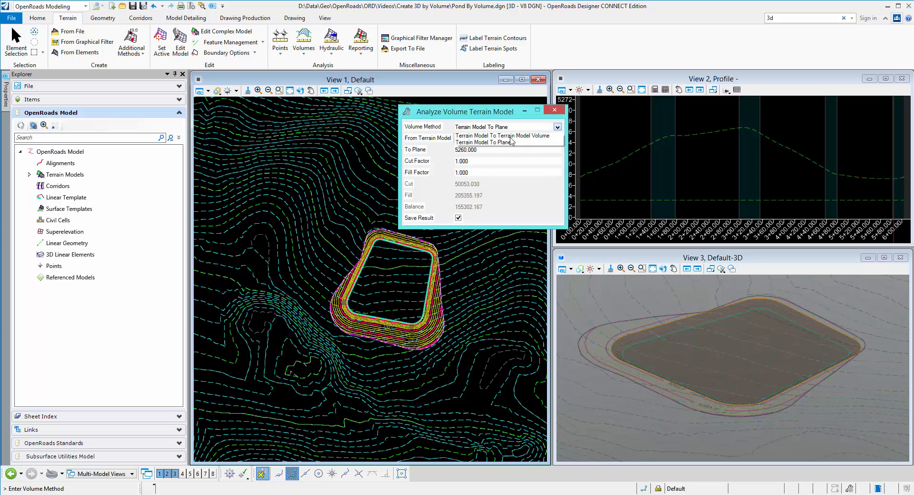
Step: Place an EC-to-Pond Terrain Model To Terrain Model volume report below the plane report
left_click(502, 135)
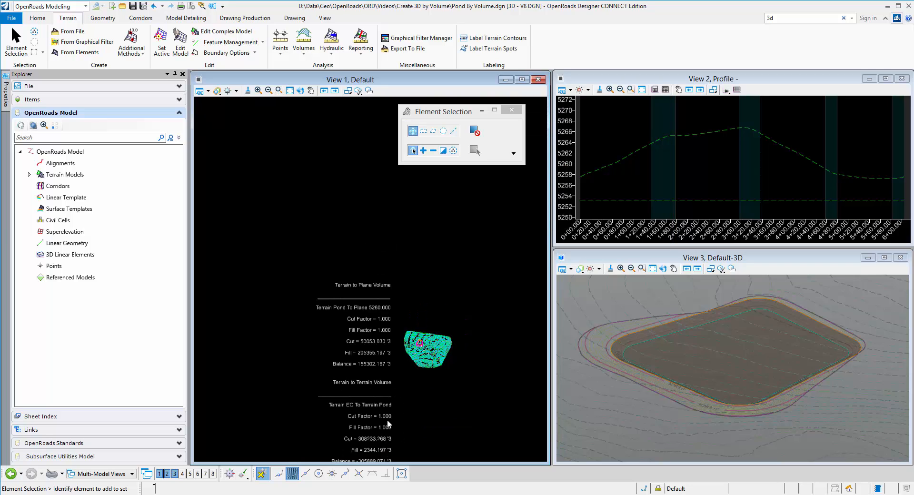
left_click(268, 90)
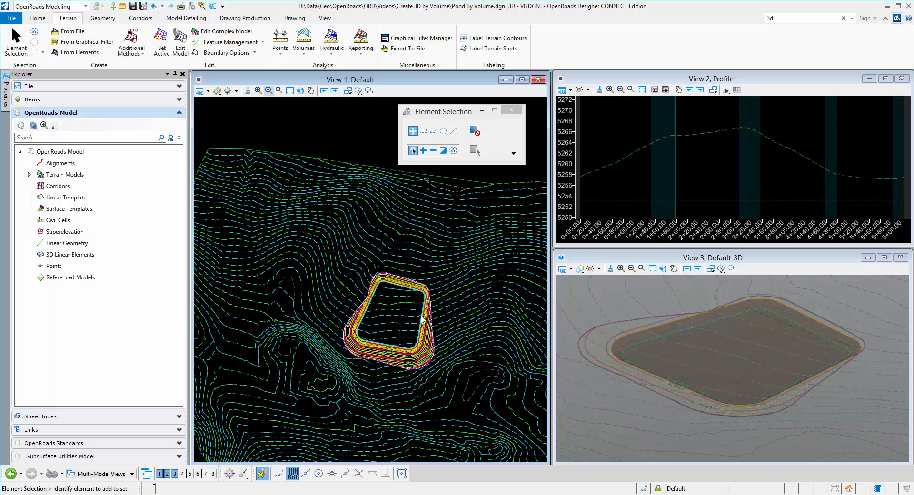